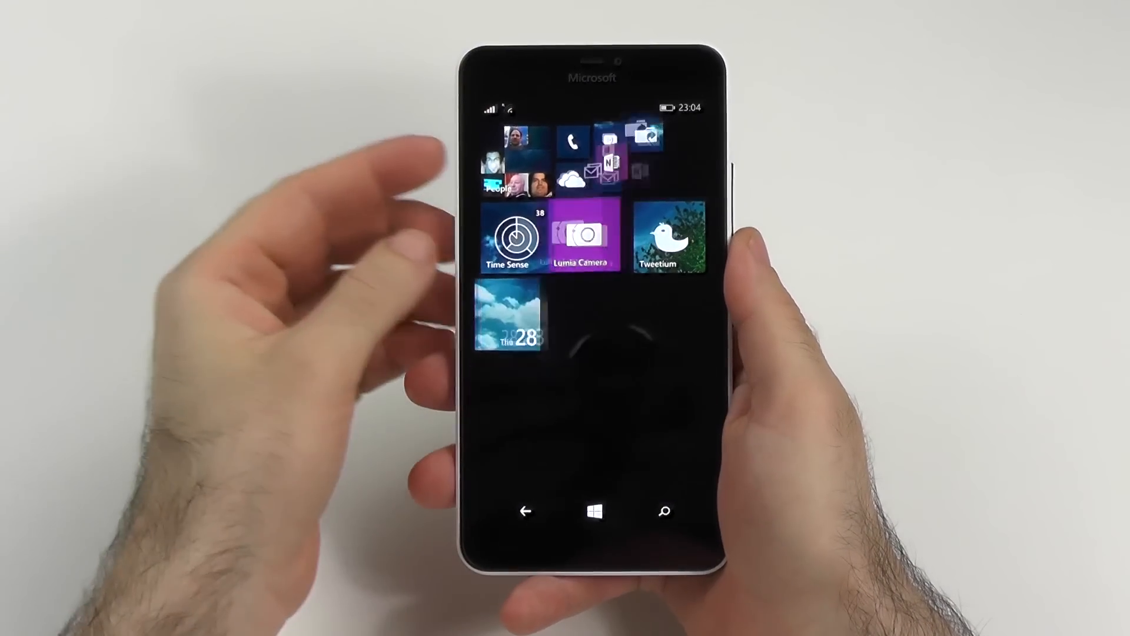
- Launch Tweetium, view its Preferences and Advanced options pages, and return to the home timeline
left_click(666, 238)
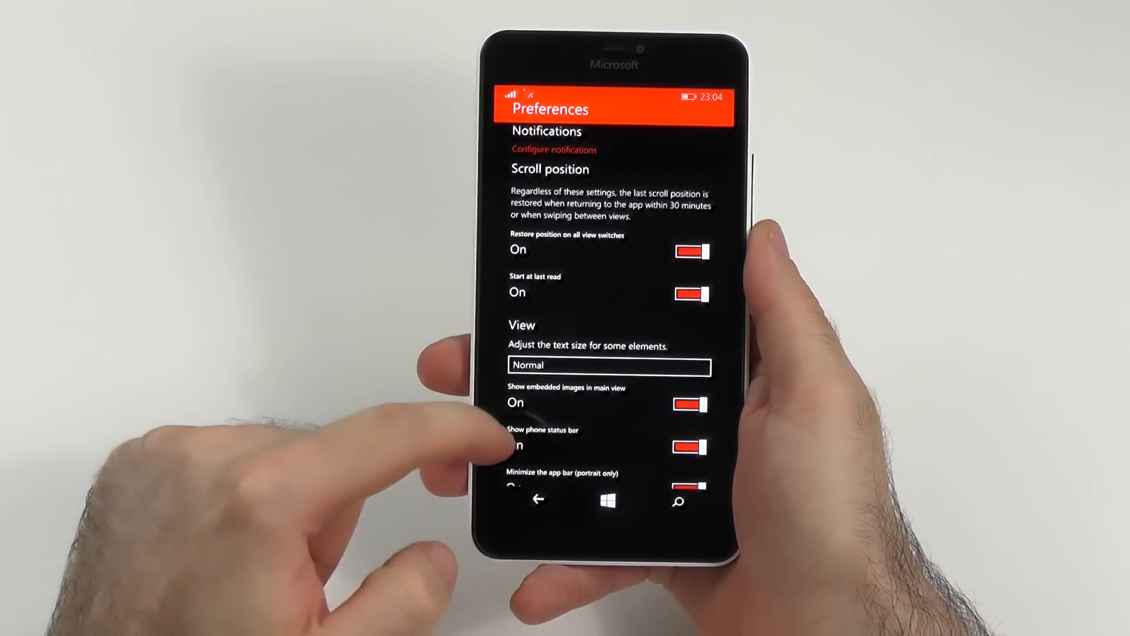
left_click(536, 502)
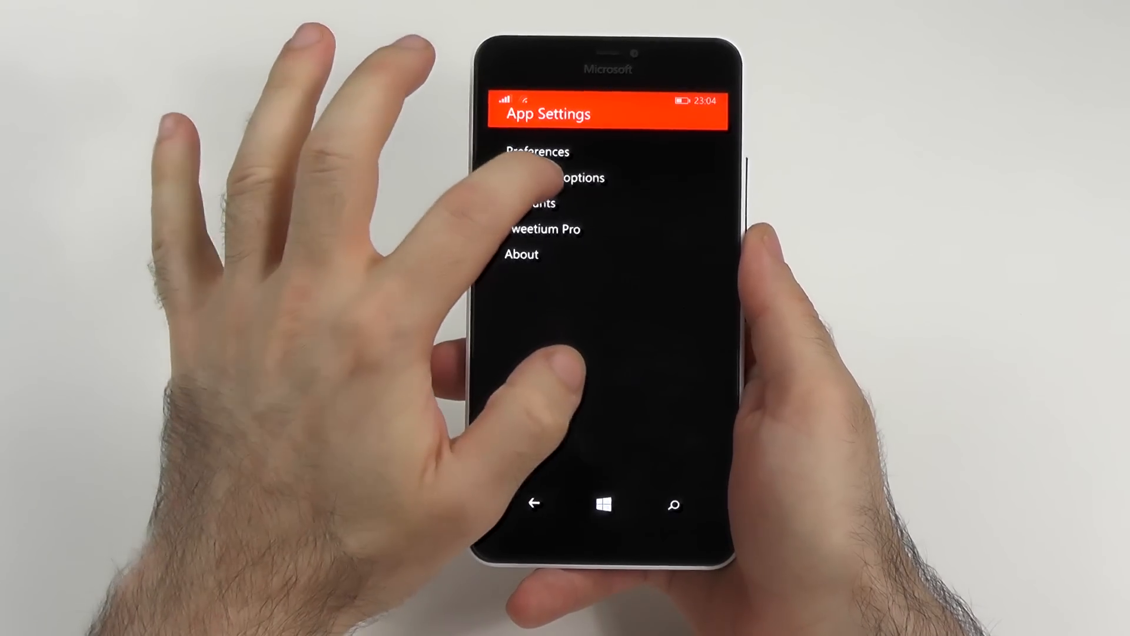
left_click(557, 178)
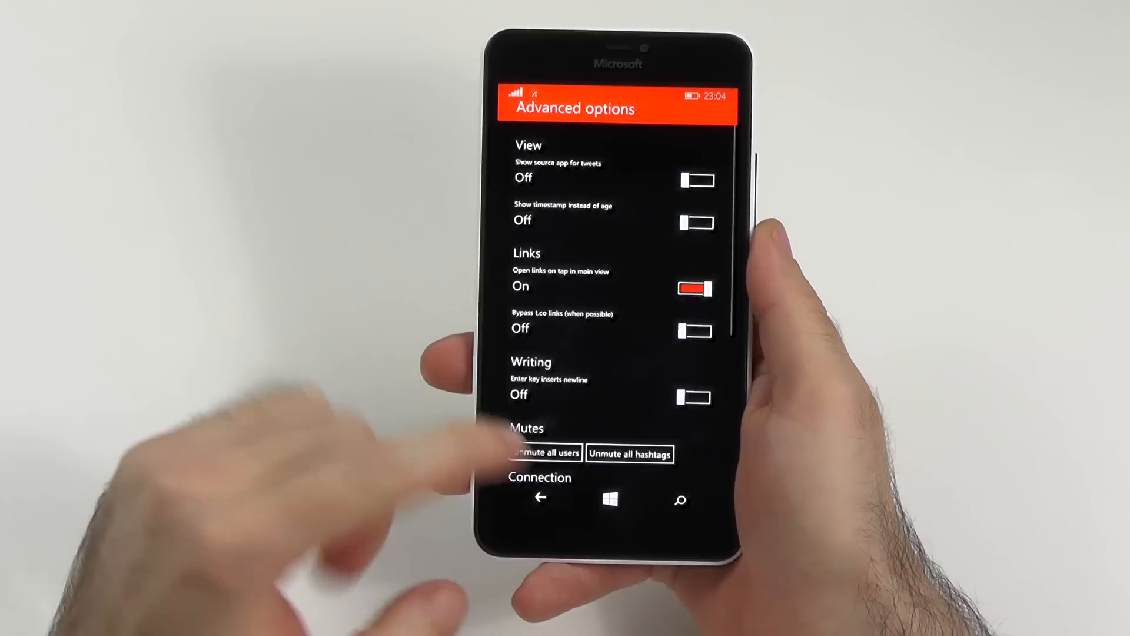
left_click(540, 499)
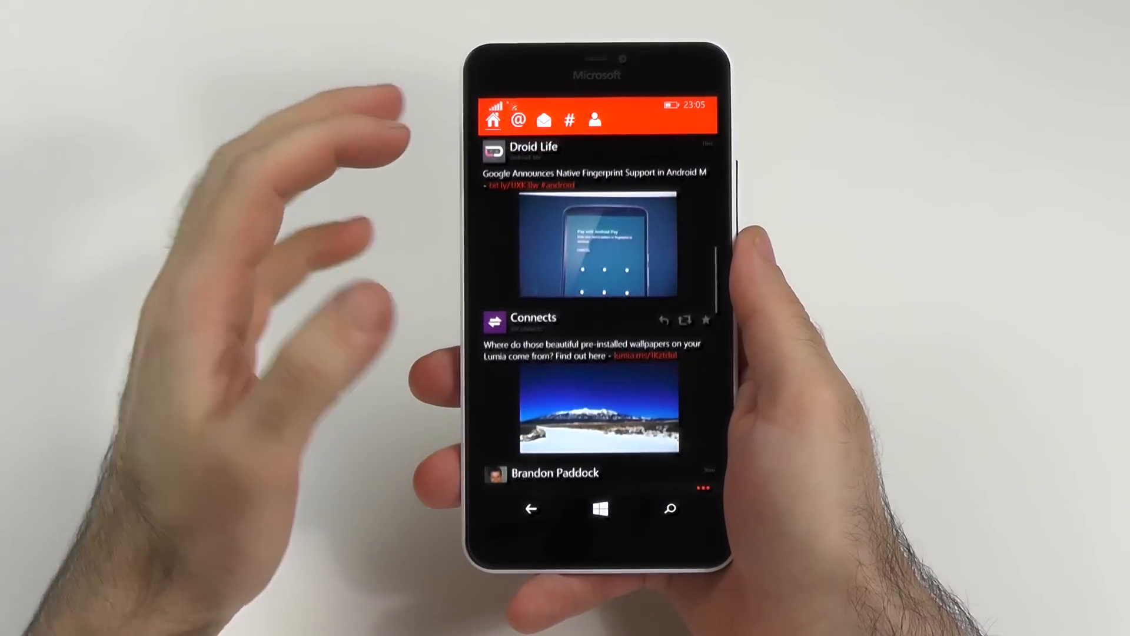
scroll("down", 3)
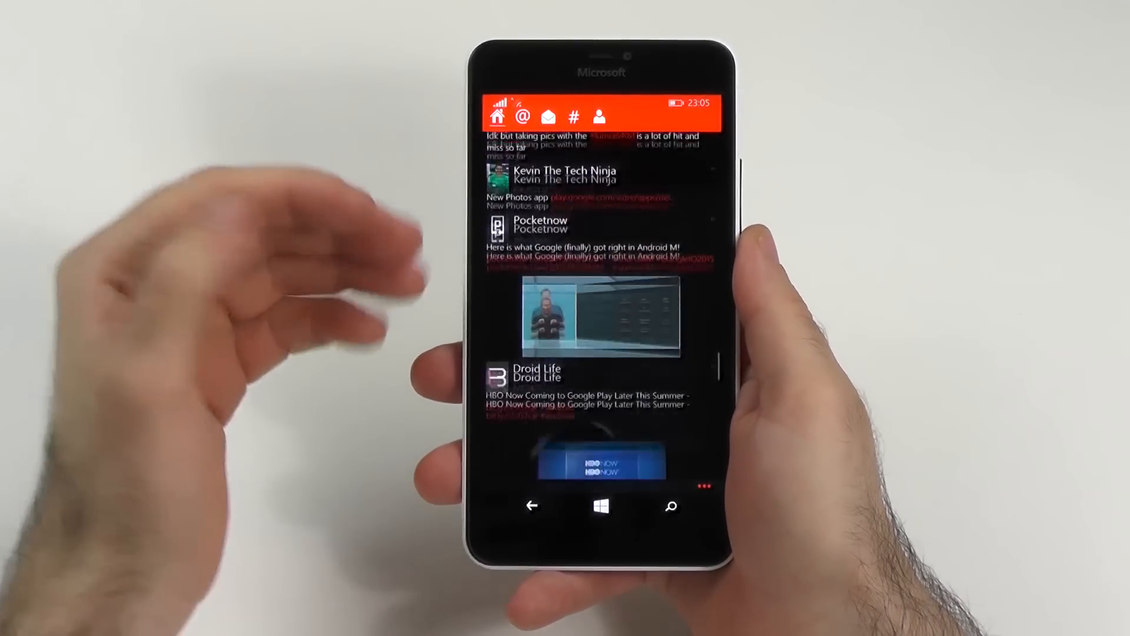
left_click(603, 521)
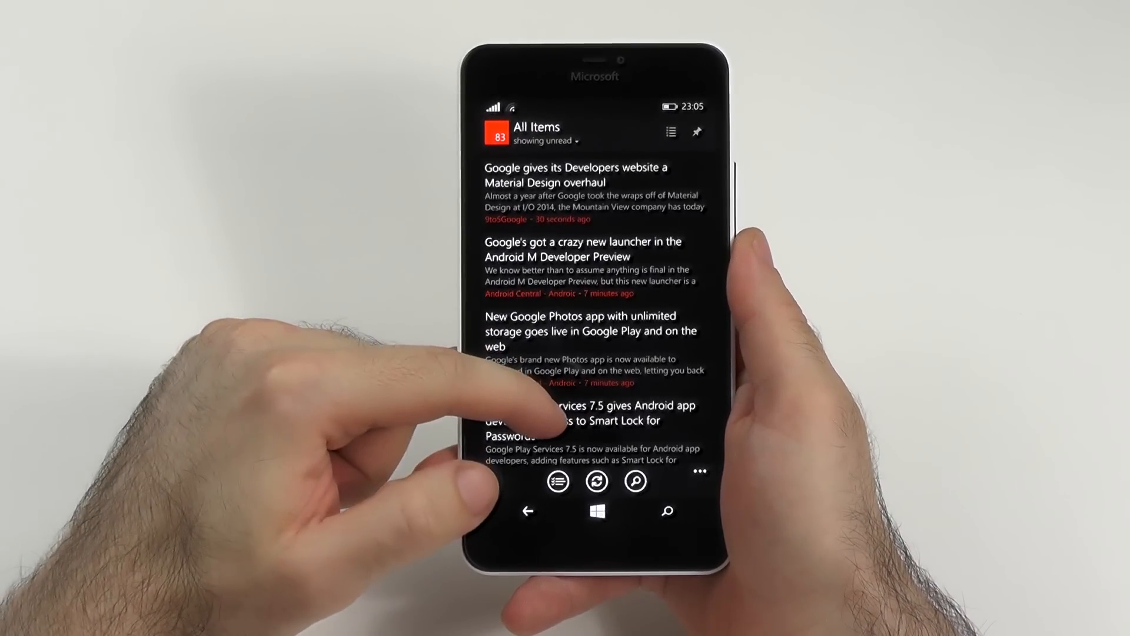
- View Nextgen Reader's subscriptions, general and article view settings, then open an article
scroll("down", 3)
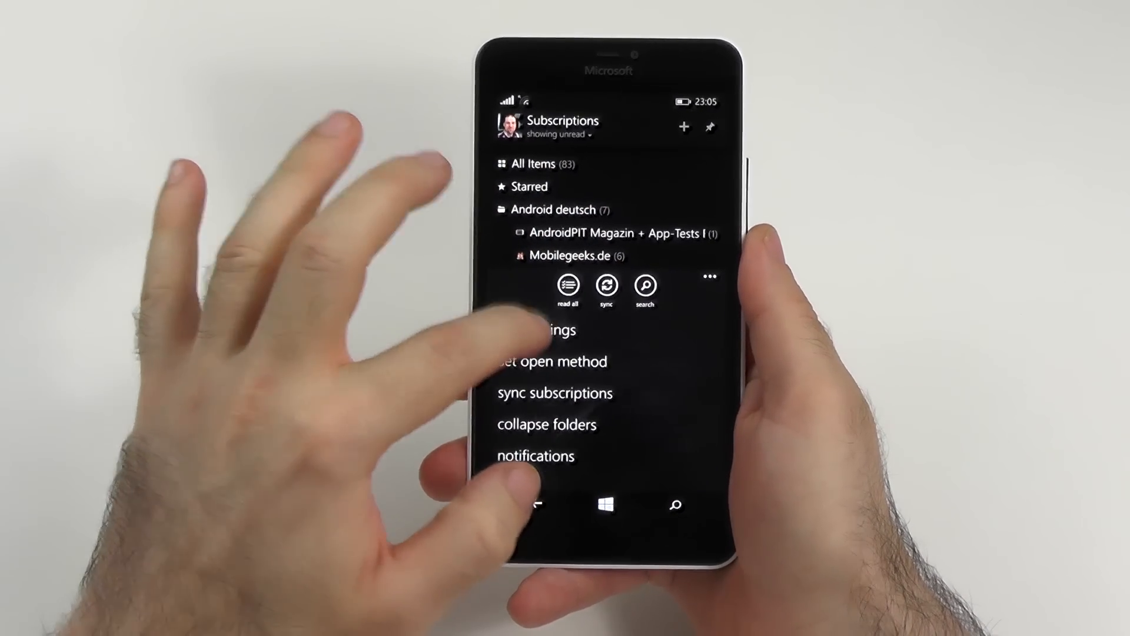
left_click(555, 330)
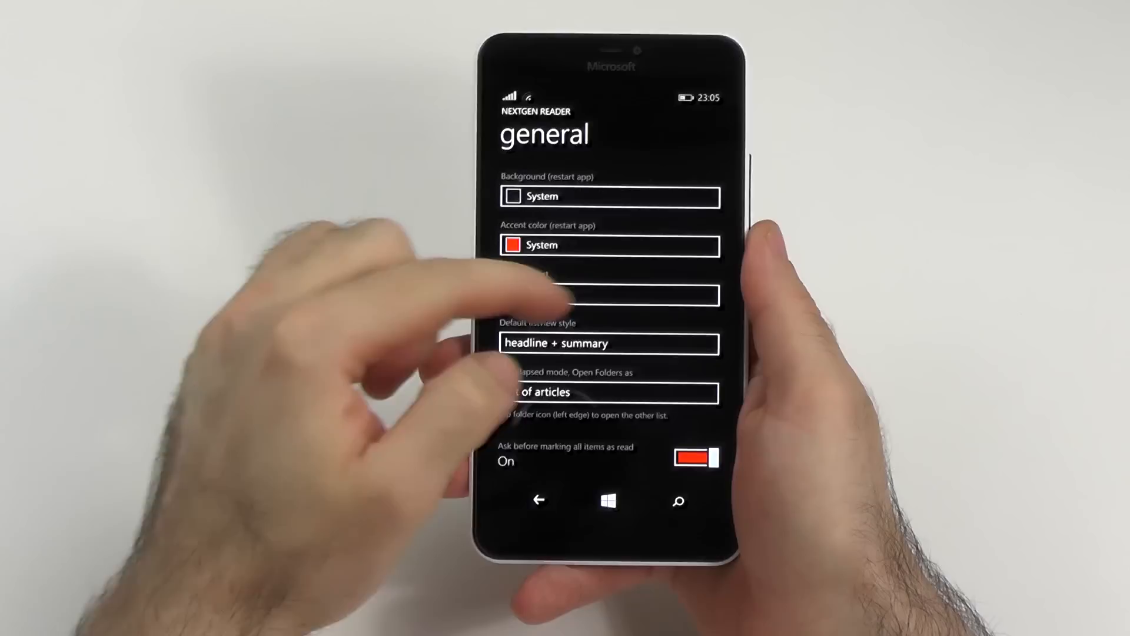
scroll("down", 3)
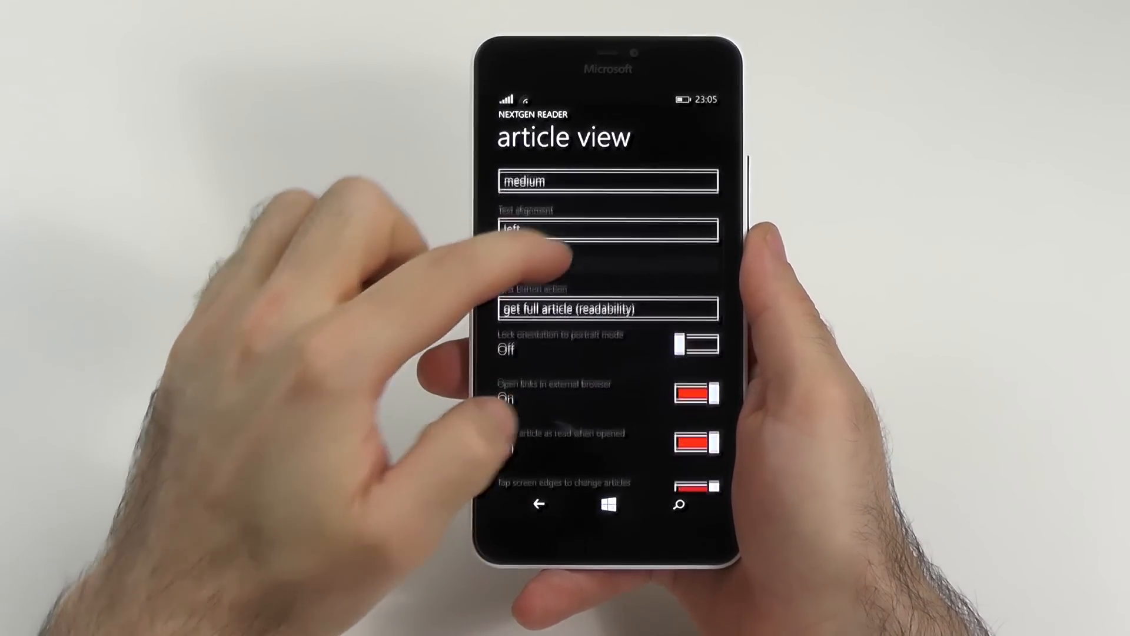
left_click(609, 308)
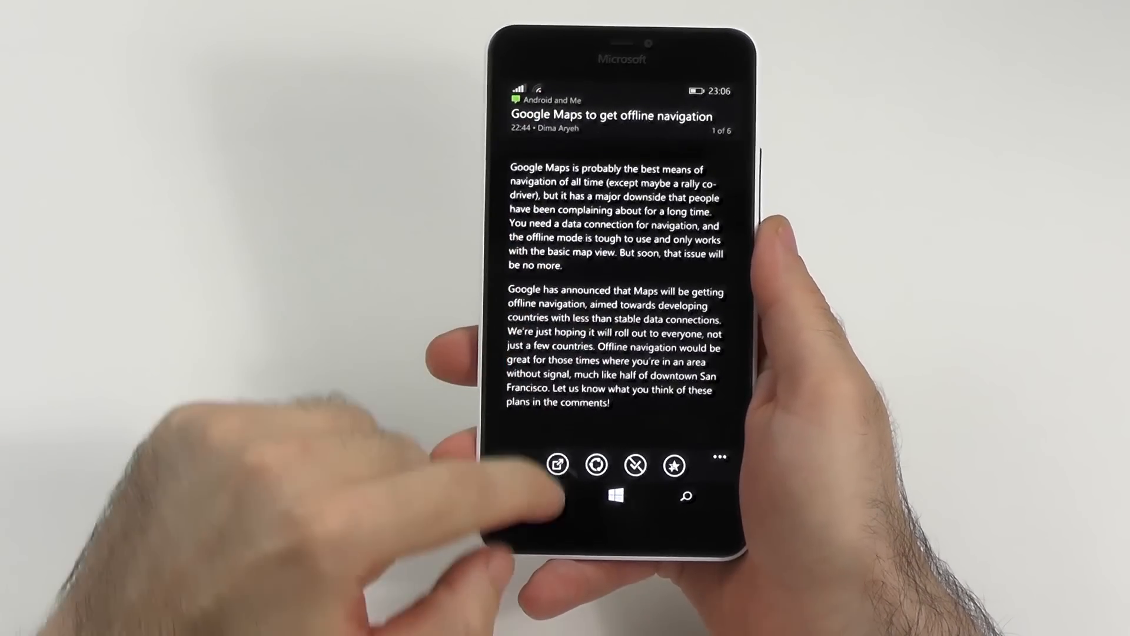
- Open the 'Google Maps to get offline navigation' article from the feed list
left_click(557, 465)
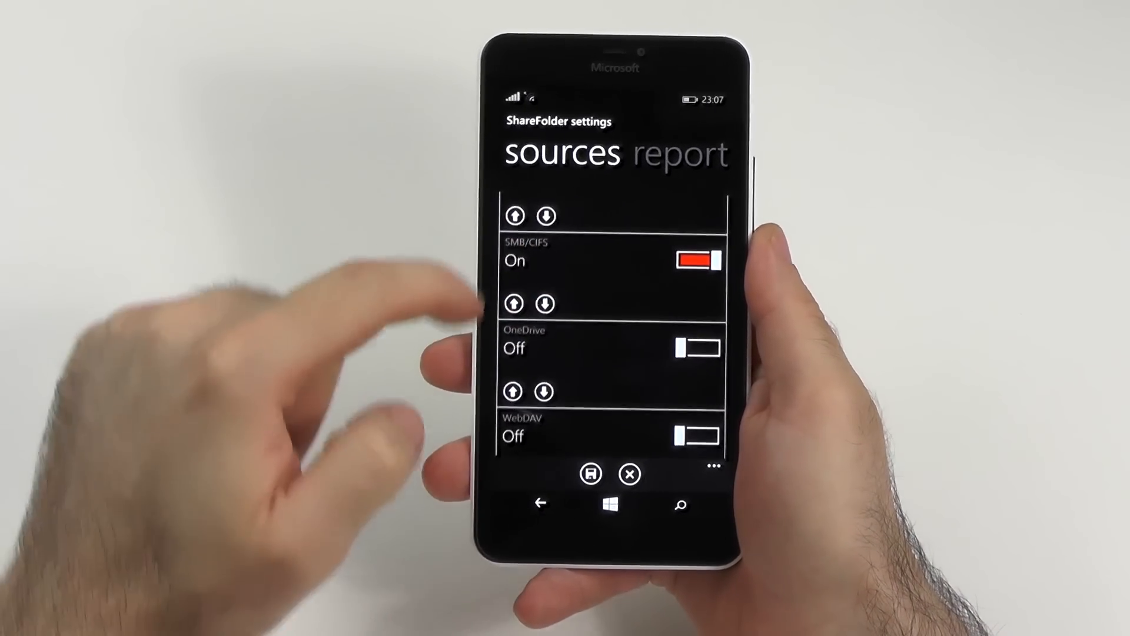
- Scroll ShareFolder's settings to see the SMB/CIFS, OneDrive and WebDAV sources
scroll("down", 3)
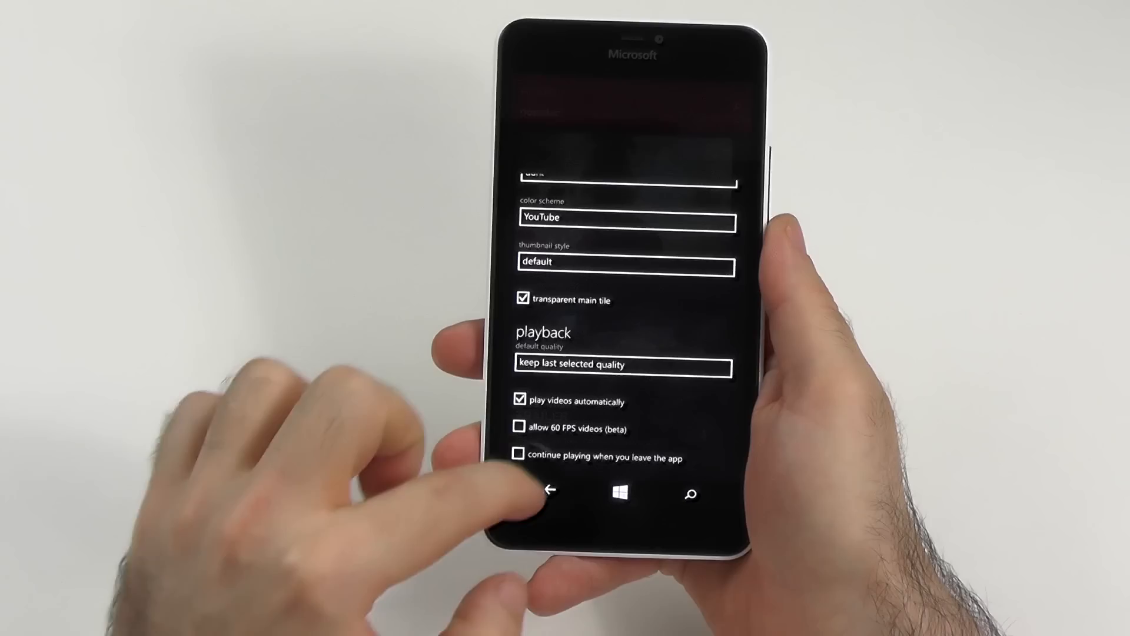
- Leave myTube's color scheme and playback settings after reviewing them
left_click(555, 495)
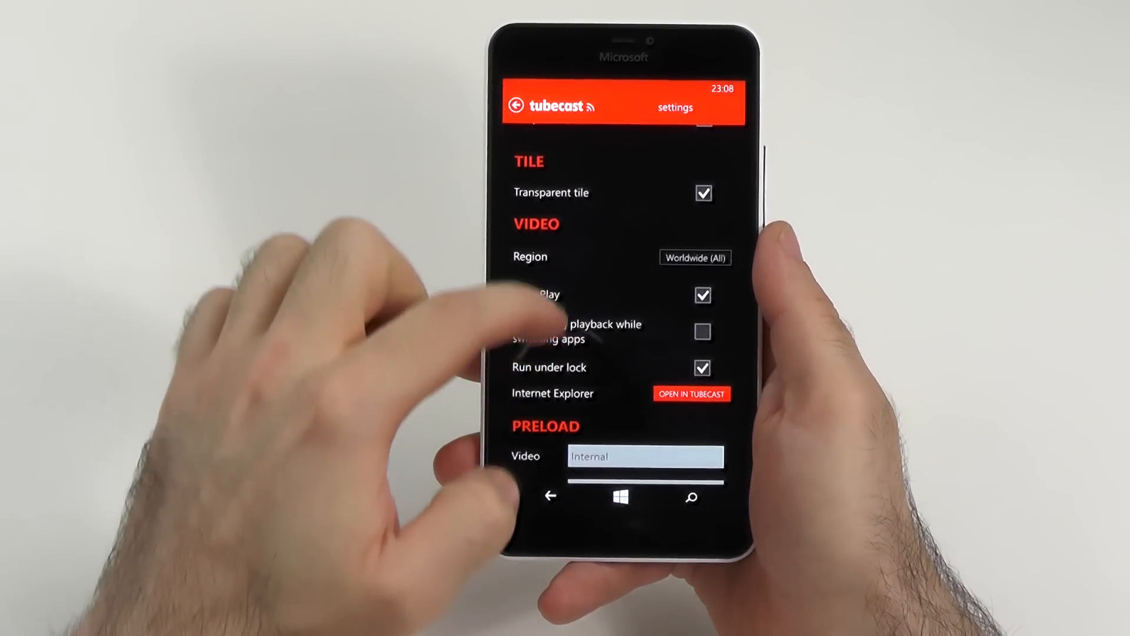
- Review Tubecast's tile, video and preload settings
left_click(516, 105)
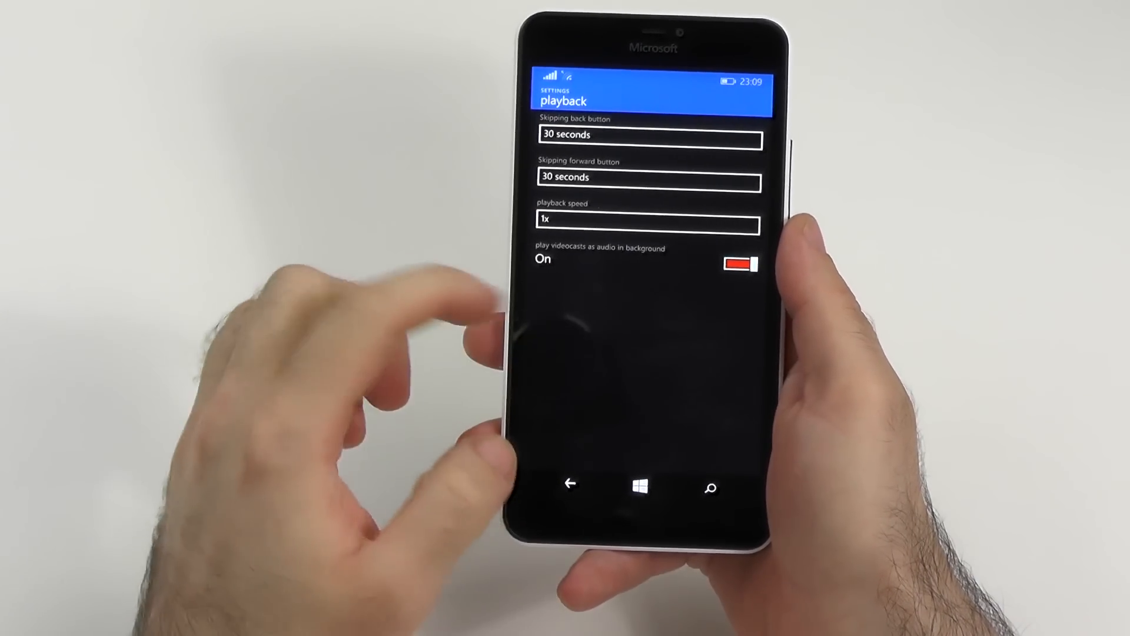
- Return to Podcasts and open the newest The Tim Ferriss Show episode's details
left_click(571, 497)
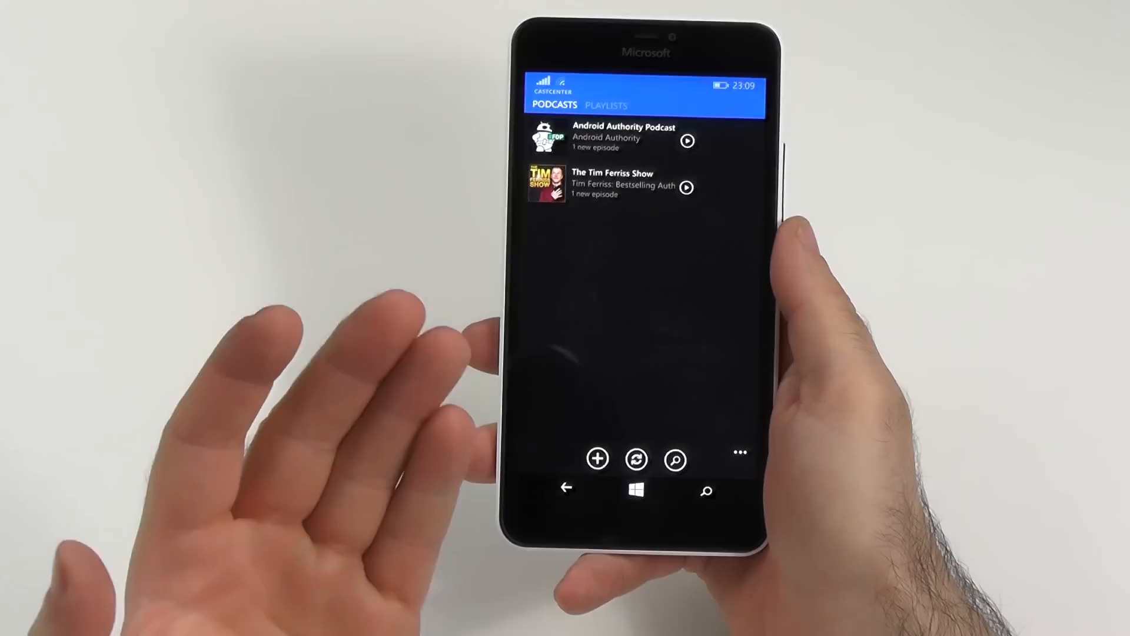
left_click(611, 185)
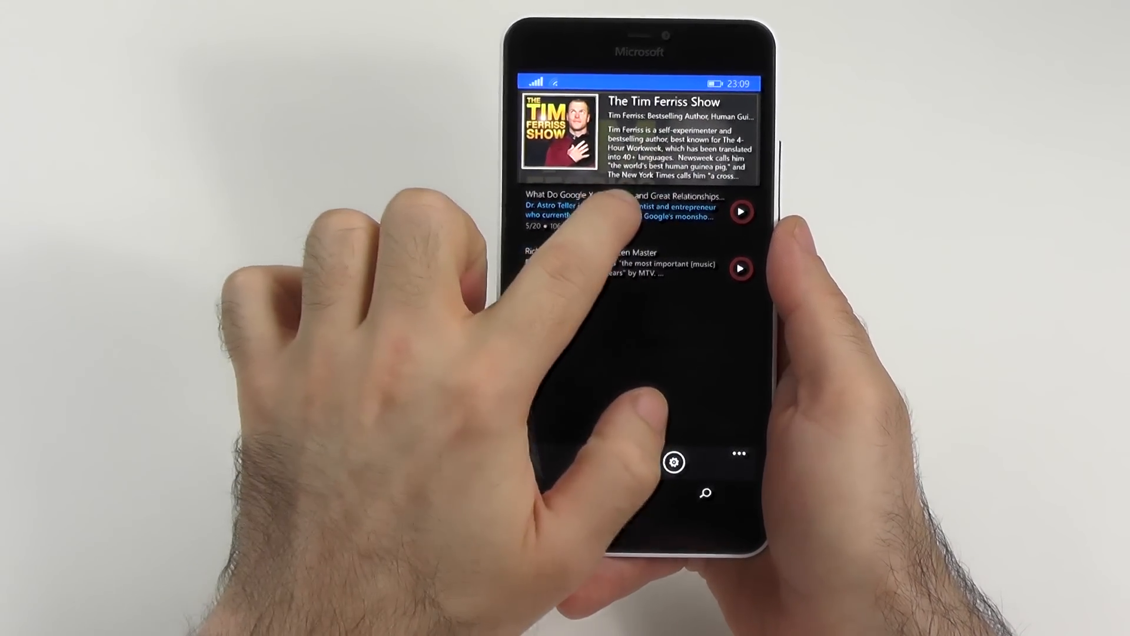
left_click(613, 212)
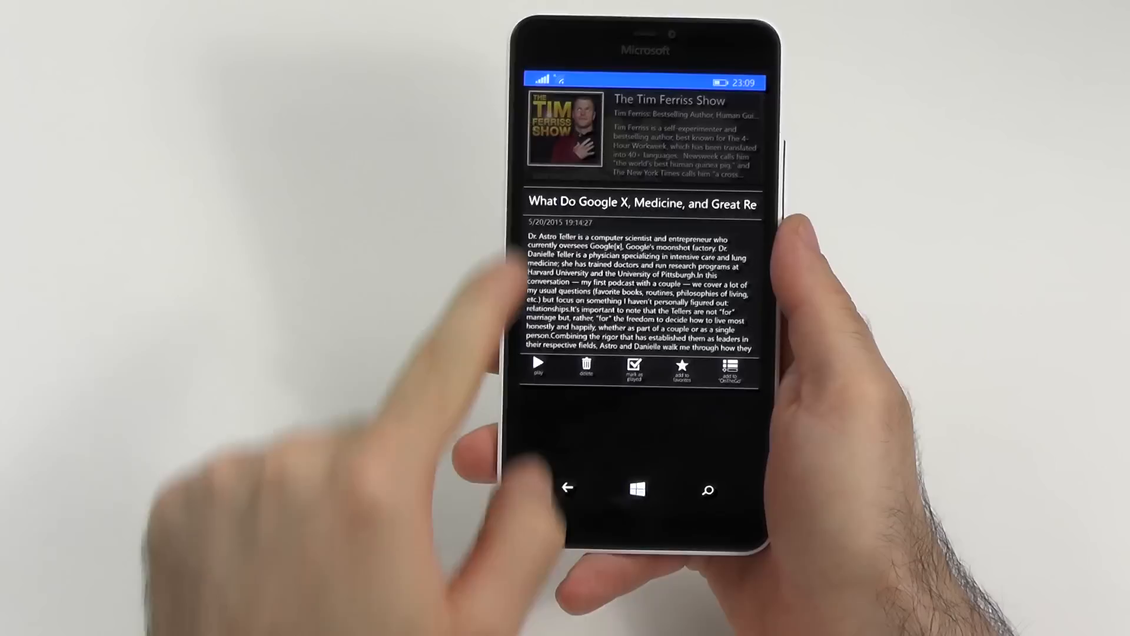